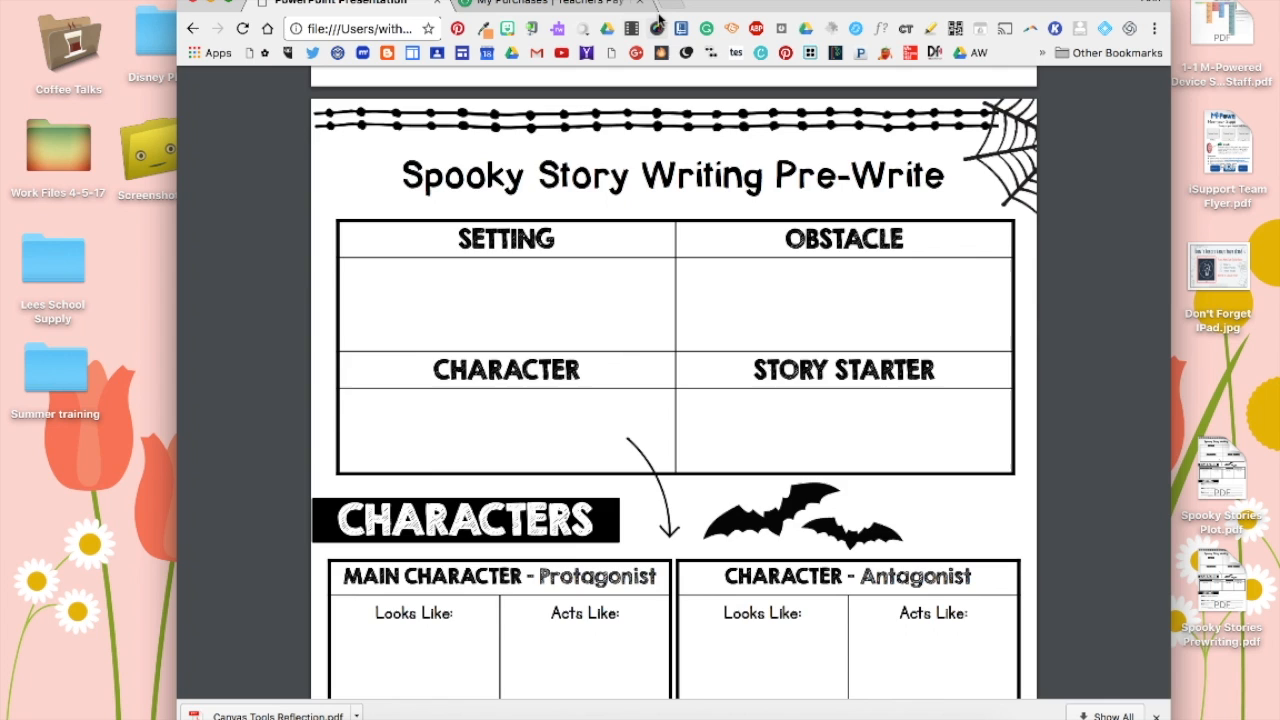
Switch from the local Spooky Story prewrite PDF to the Canvas course syllabus page
left_click(680, 4)
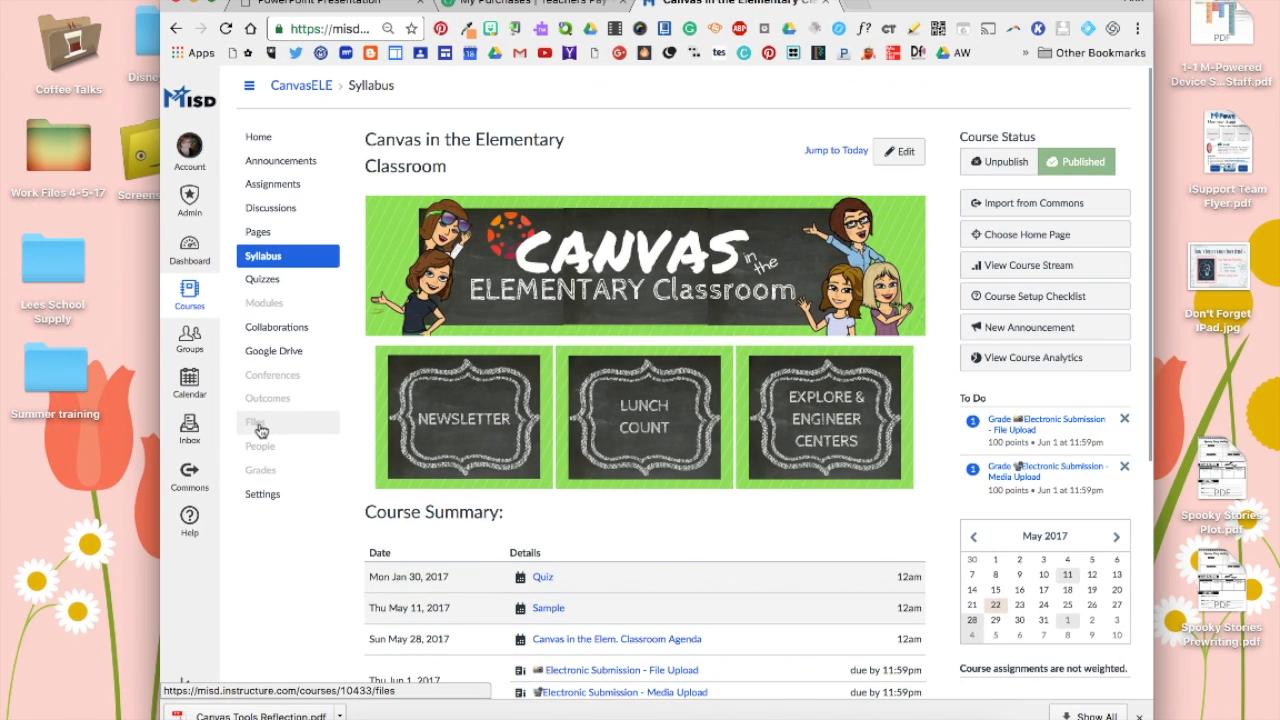
Upload the Spooky Stories prewriting PDF from the Desktop into the course Files area
left_click(254, 422)
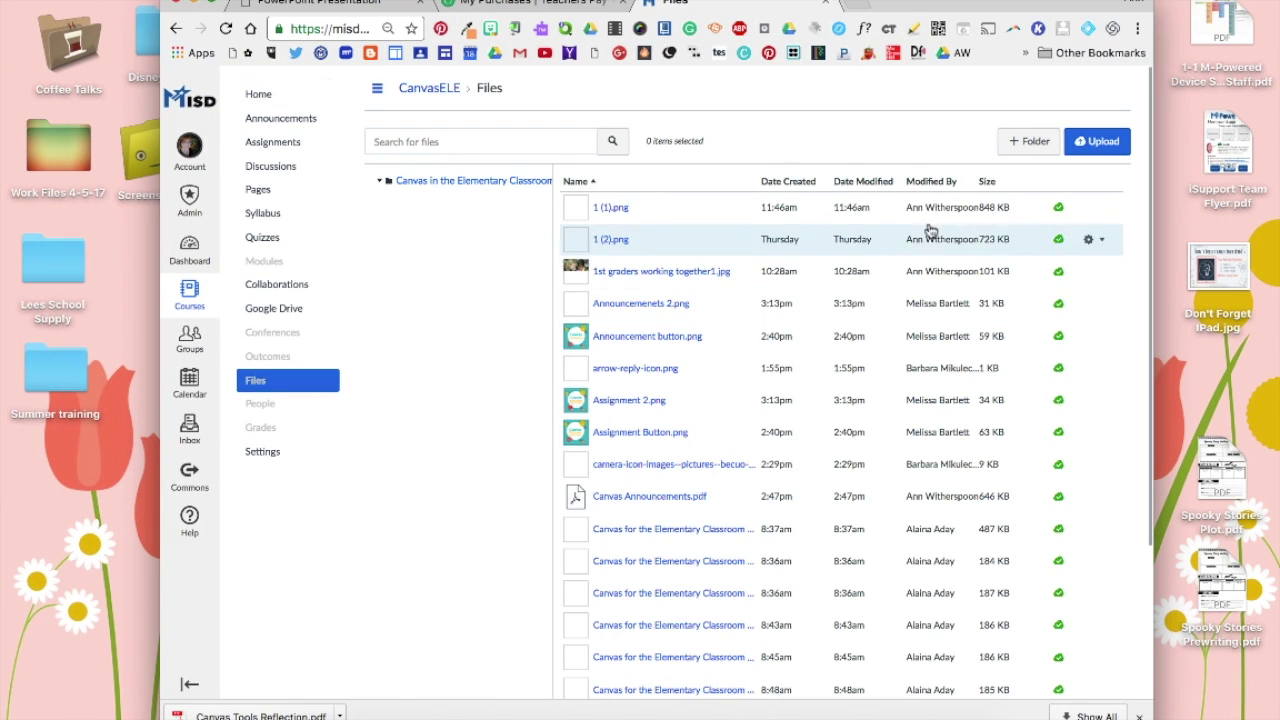
left_click(1096, 140)
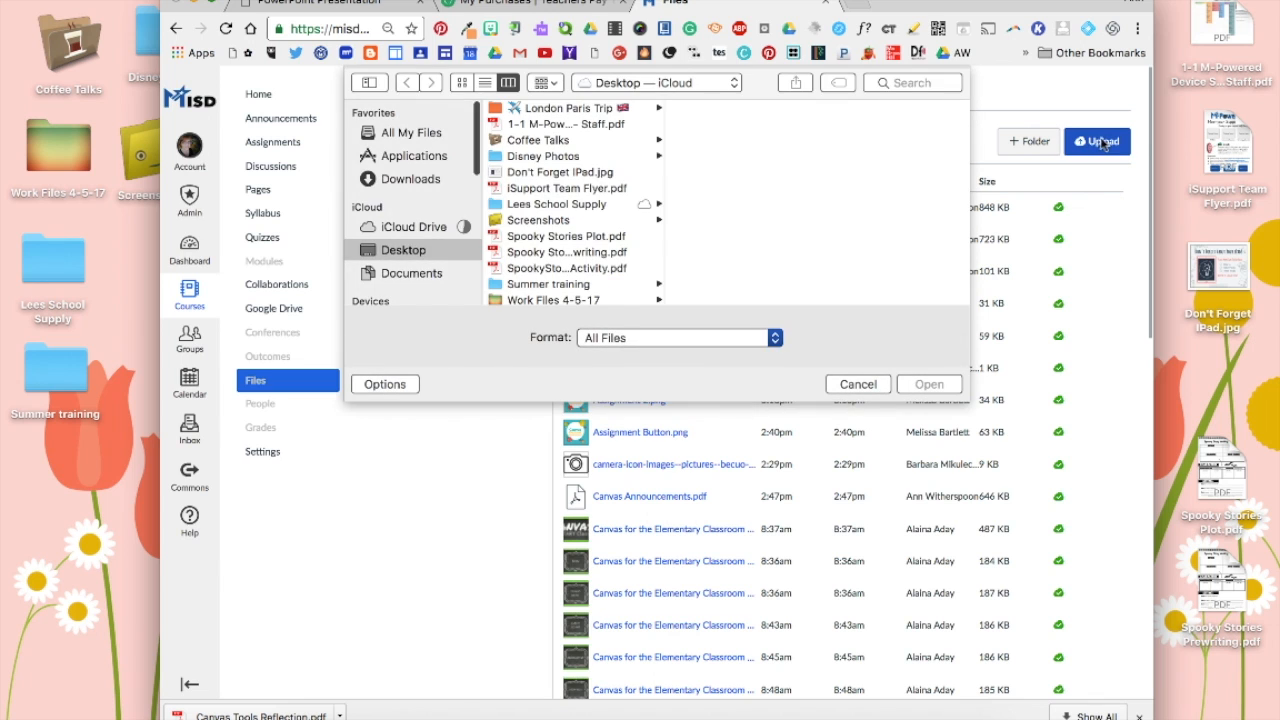
left_click(568, 252)
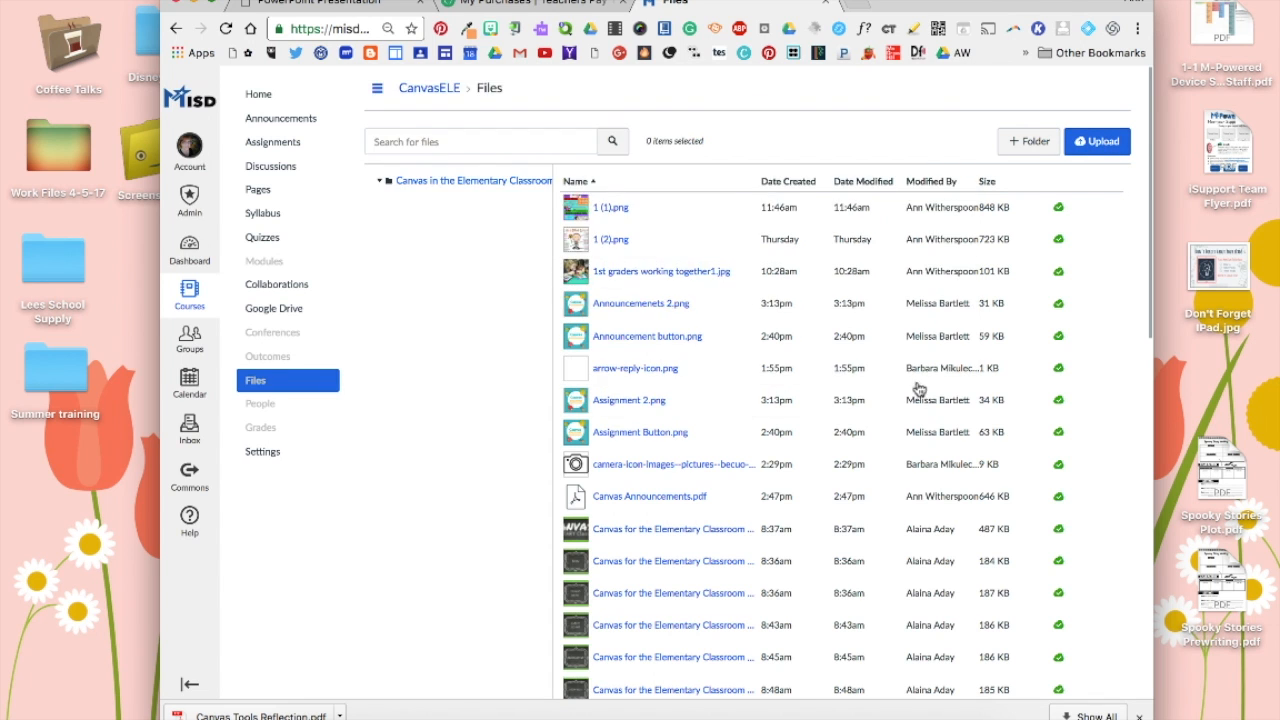
left_click(1096, 140)
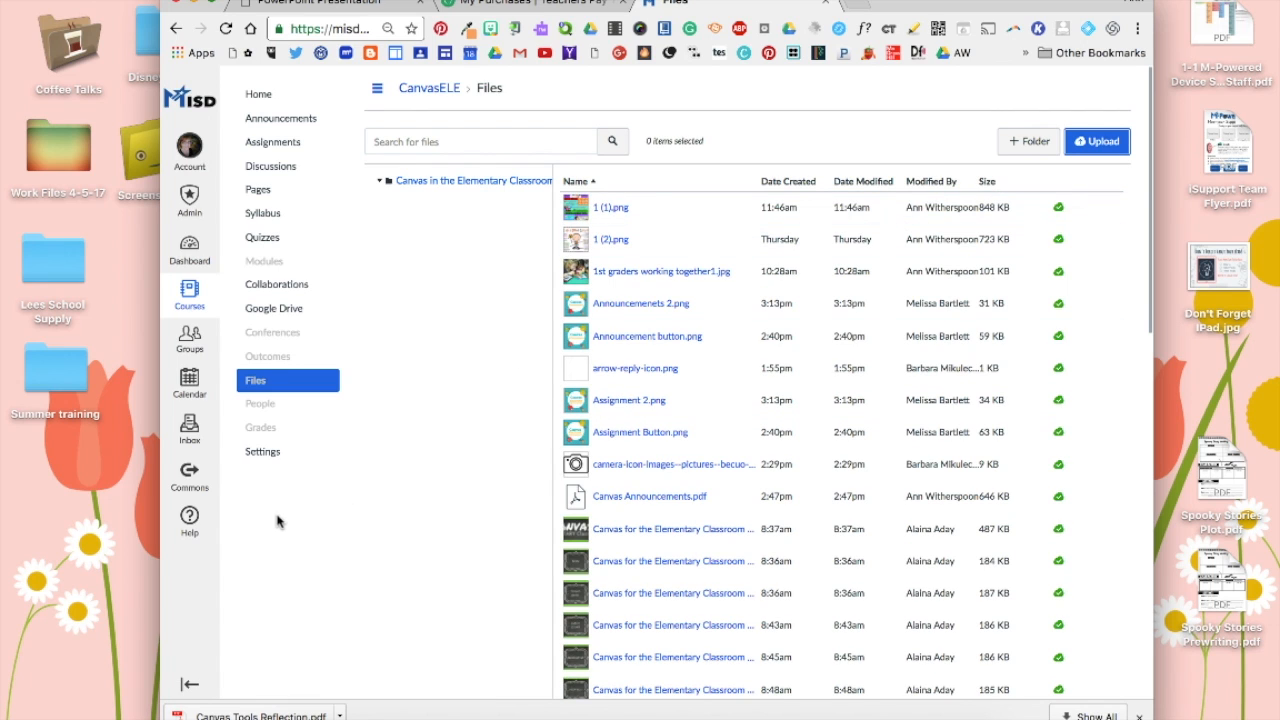
mouse_move(188, 384)
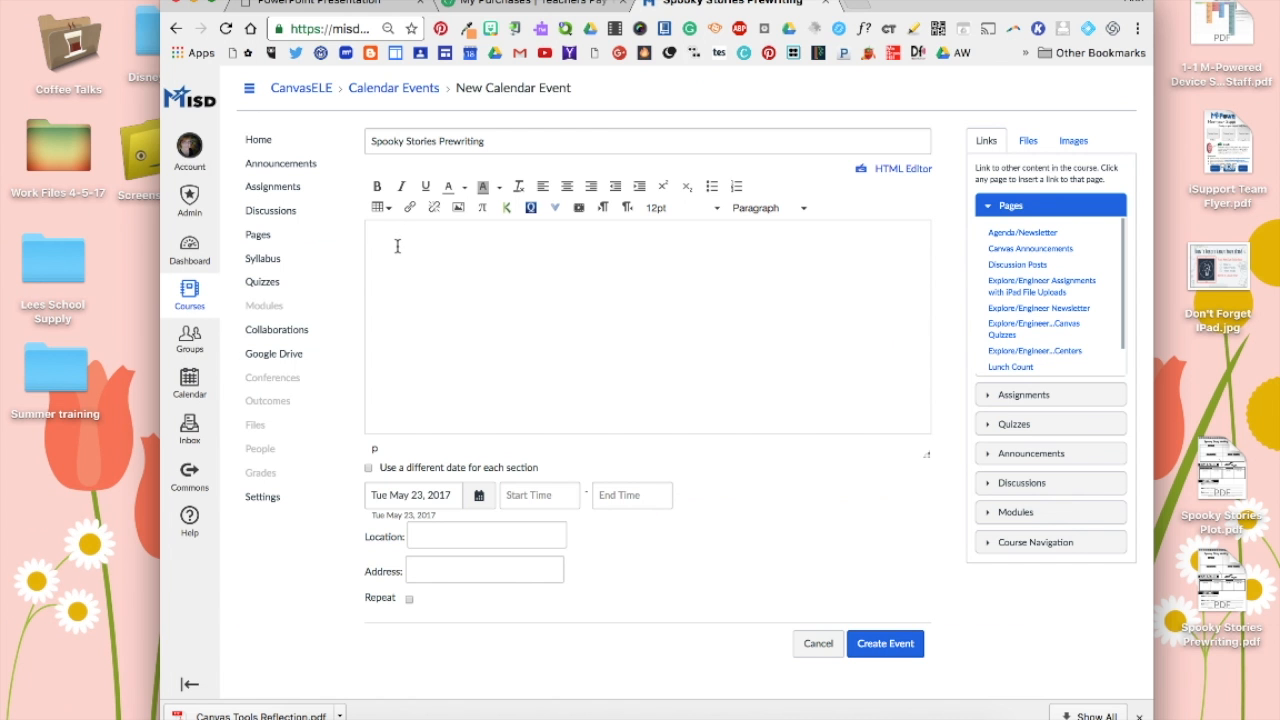
Show the course Files list in the sidebar for linking into the Spooky Stories Prewriting event
left_click(1028, 140)
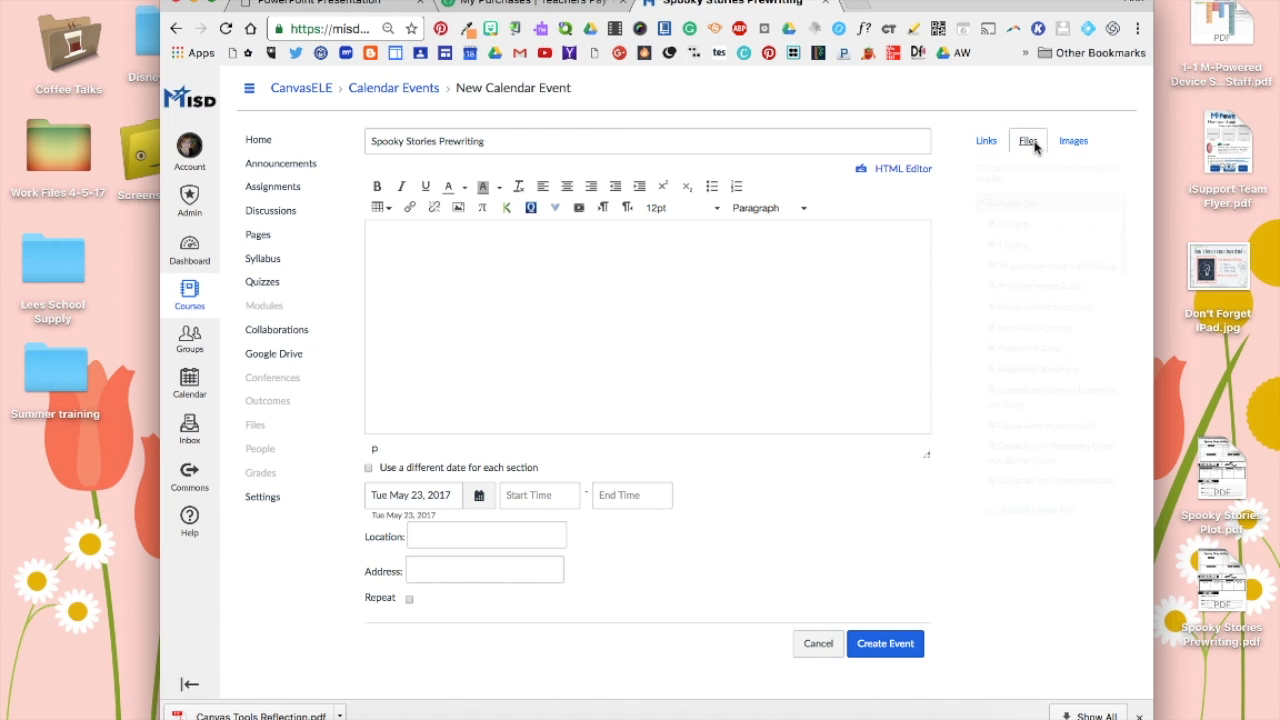
Insert a download link to Spooky Stories Prewriting.pdf into the event description
left_click(1028, 140)
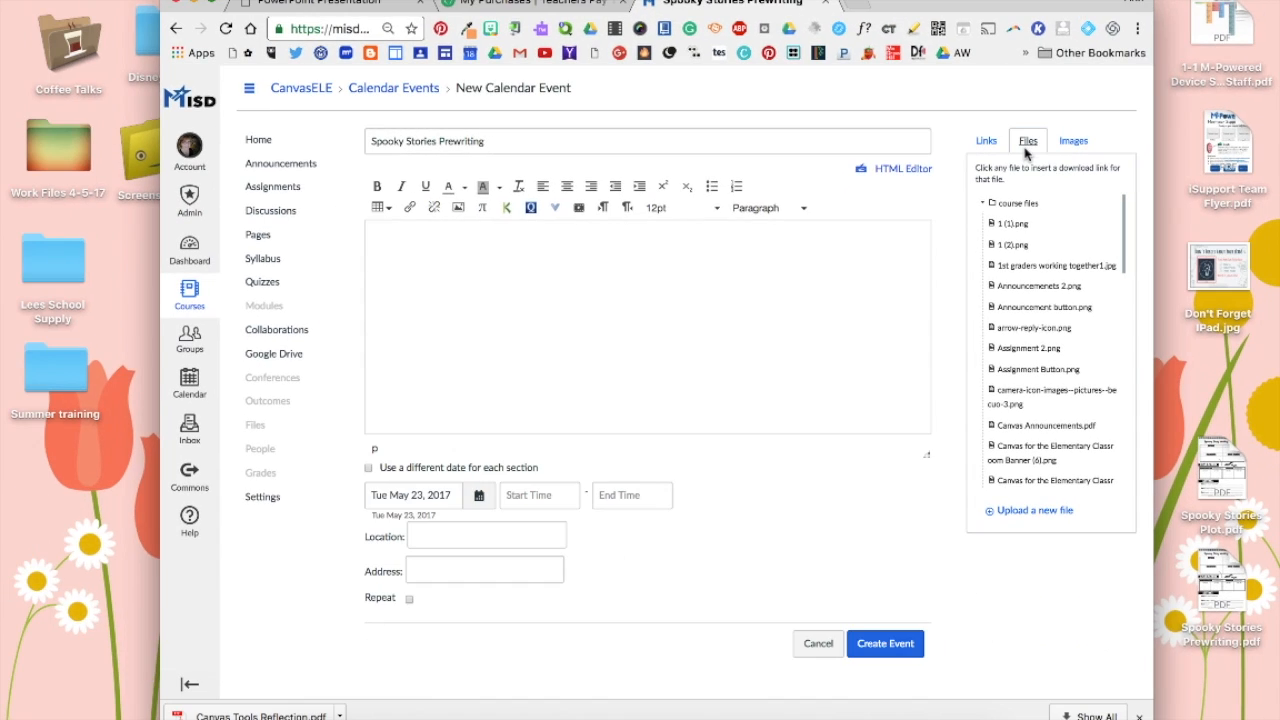
mouse_move(1036, 412)
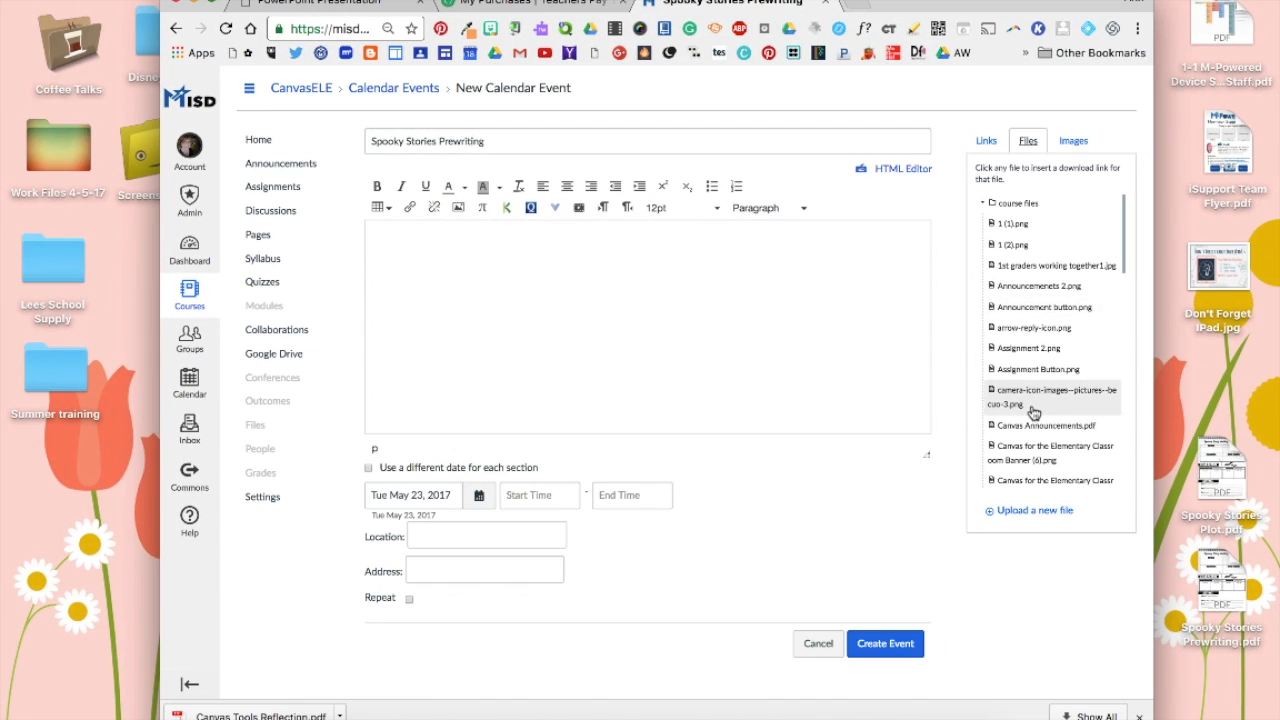
scroll("down", 3)
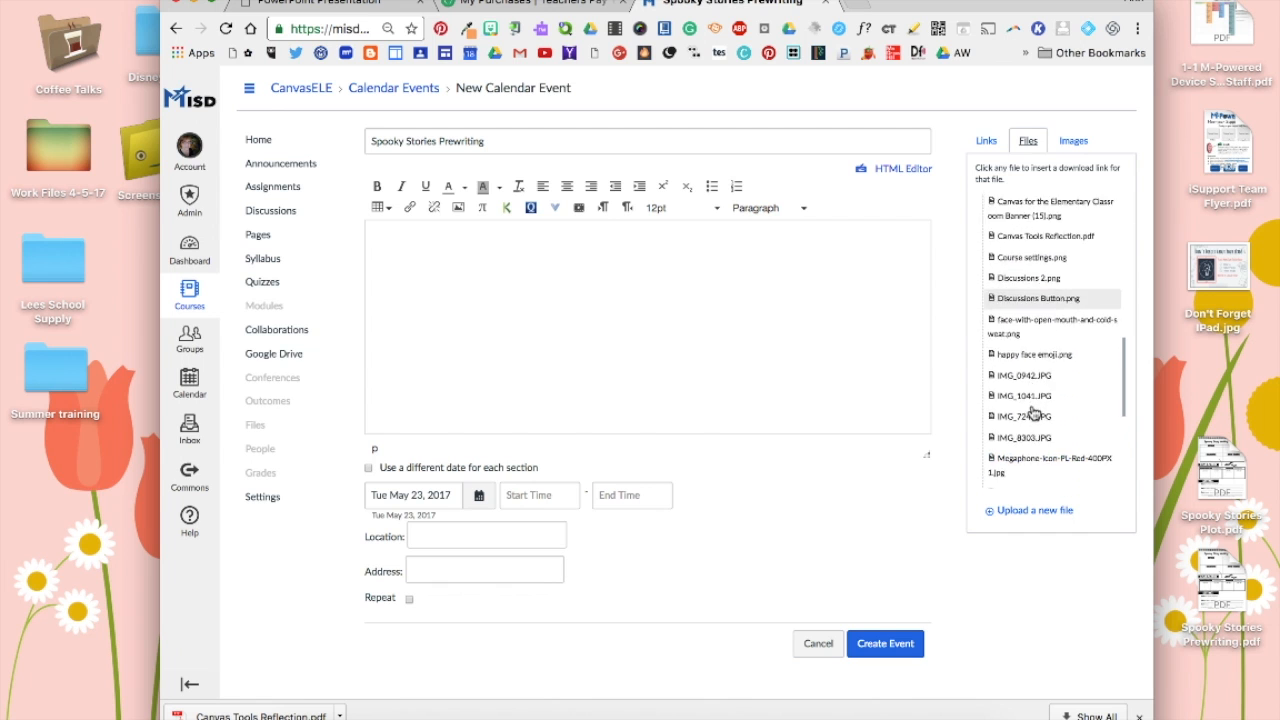
scroll("down", 3)
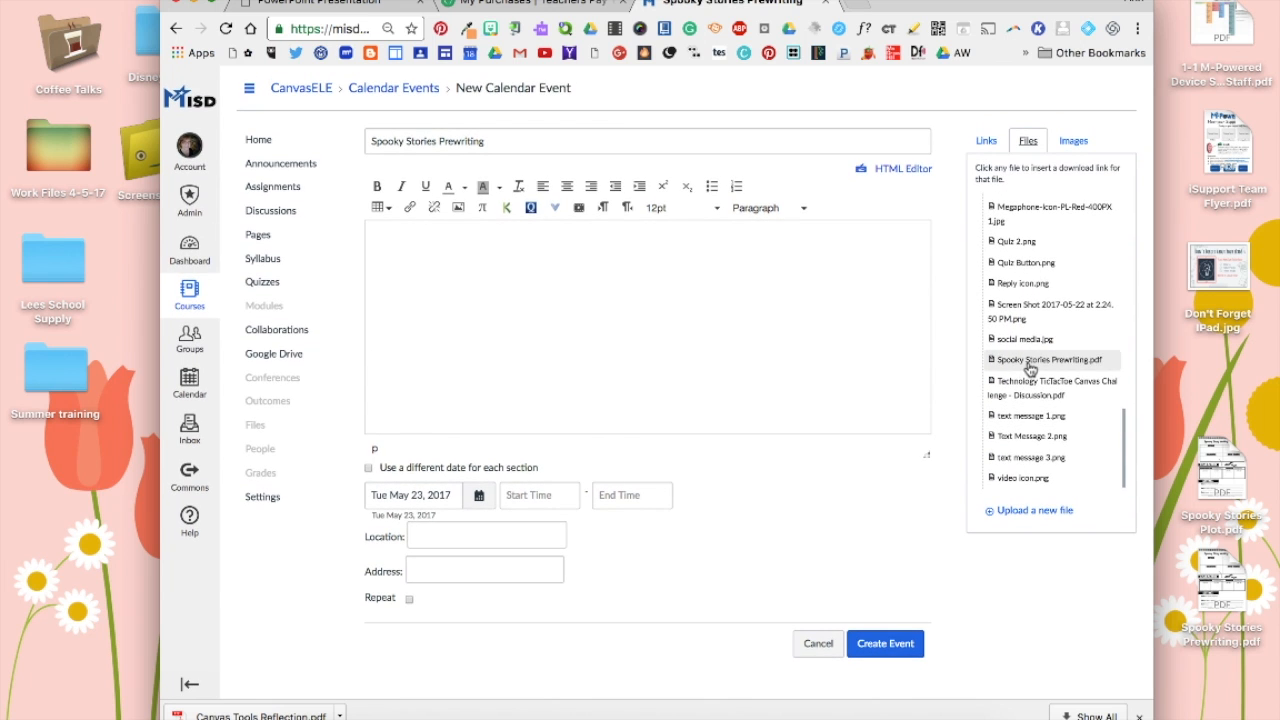
left_click(1048, 360)
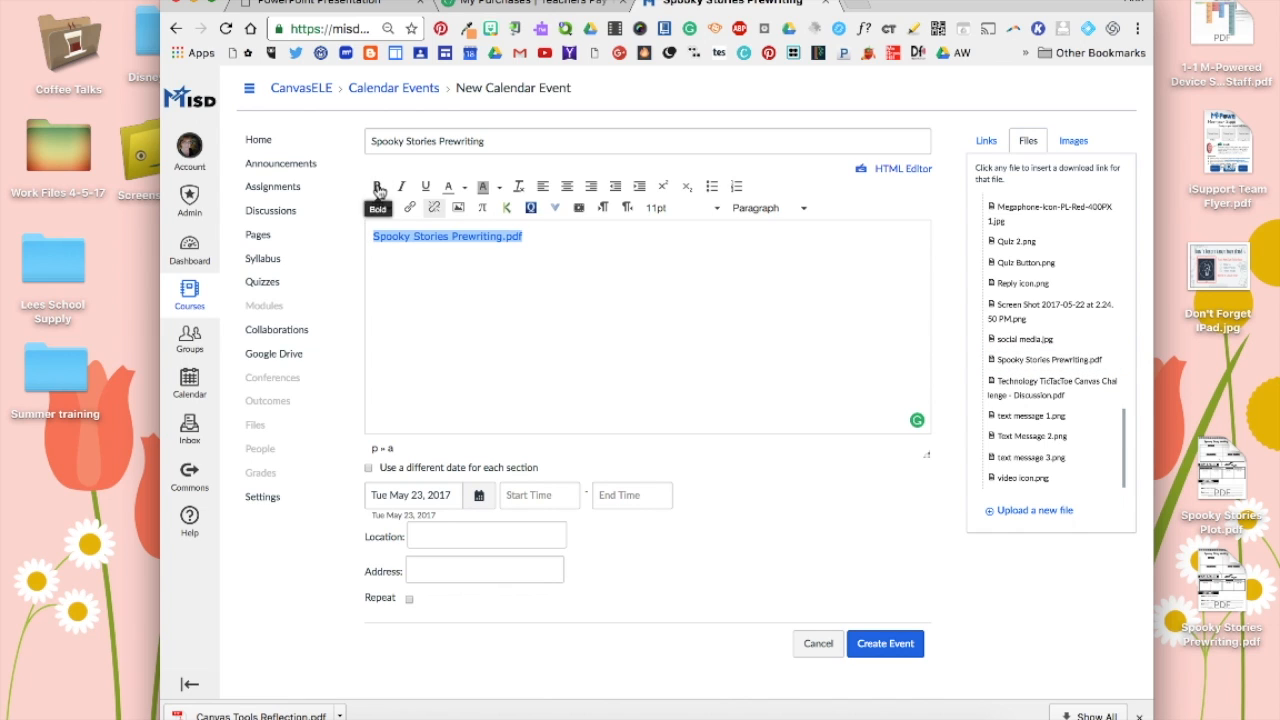
Make the Spooky Stories Prewriting.pdf link bold and set its size to 18pt
left_click(680, 206)
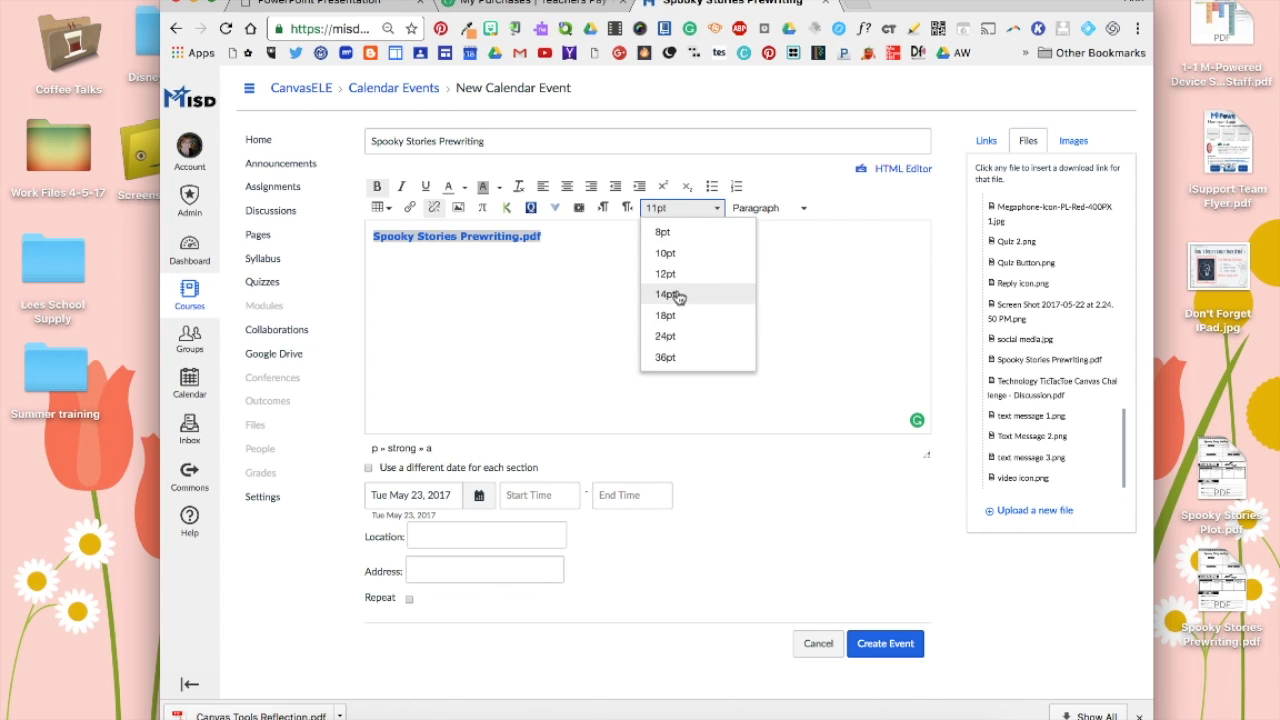
left_click(664, 316)
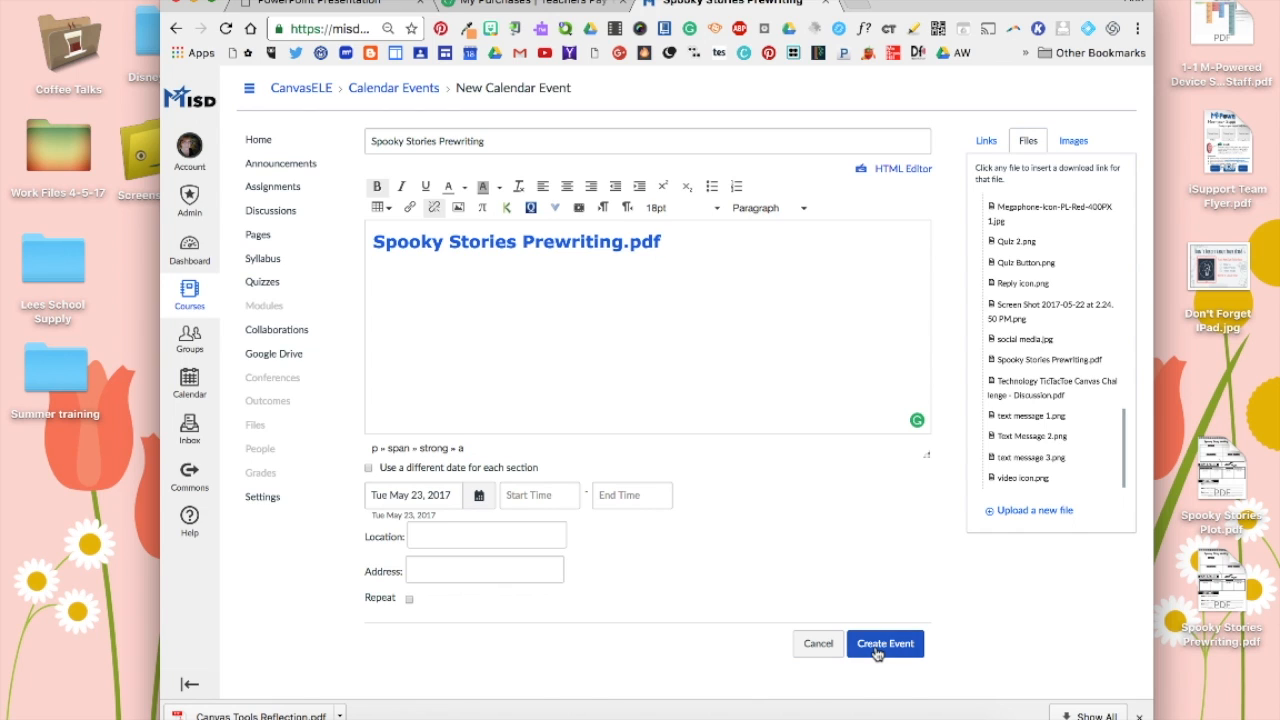
Save the Spooky Stories Prewriting event so it appears in the May month calendar
left_click(884, 644)
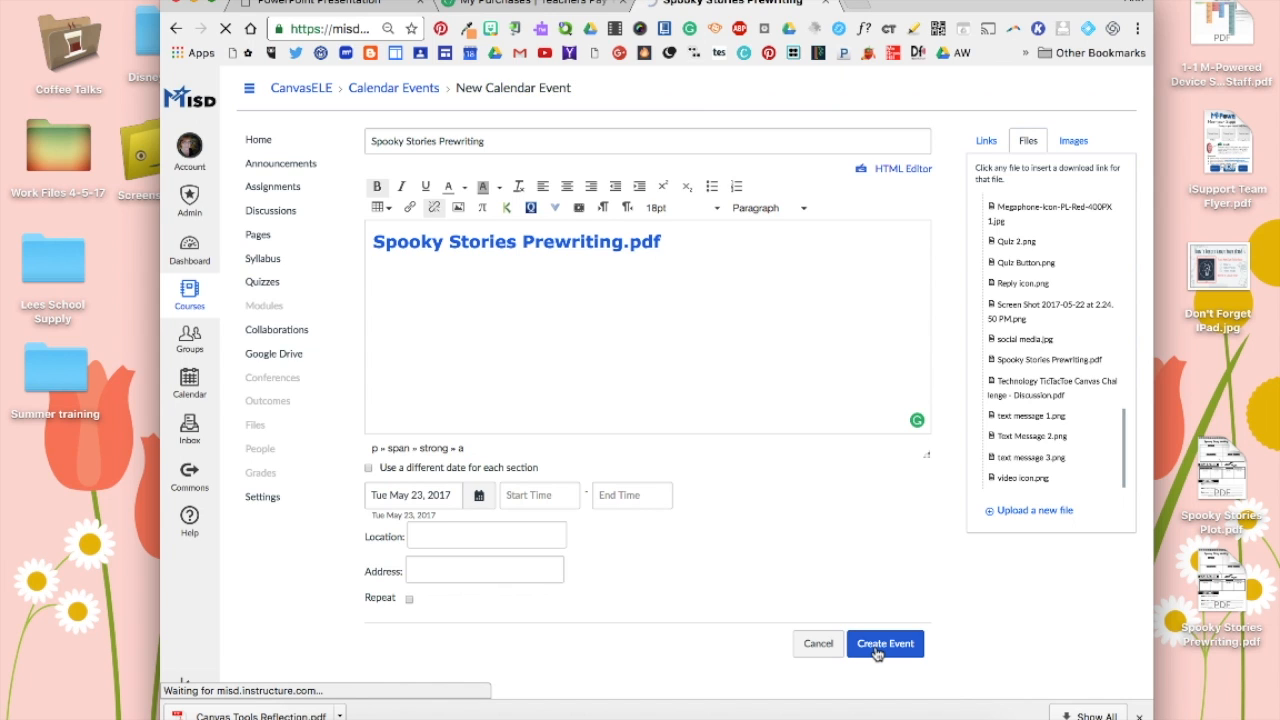
left_click(884, 644)
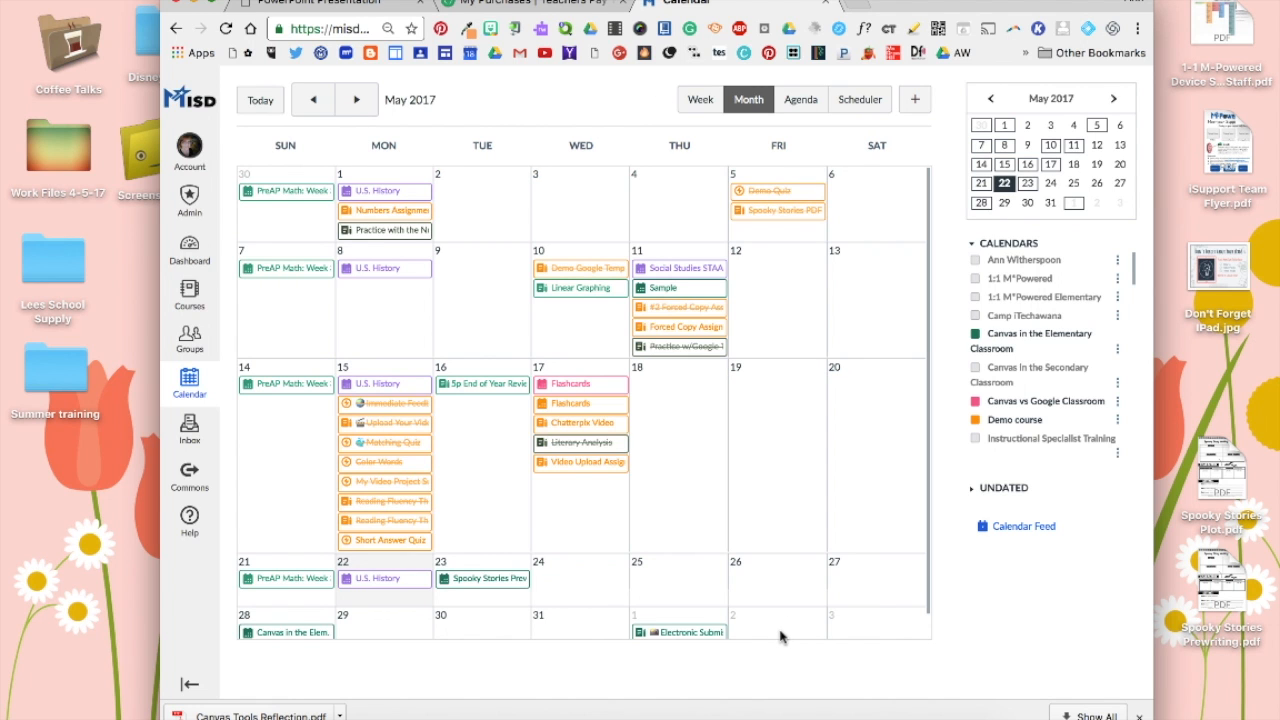
mouse_move(798, 600)
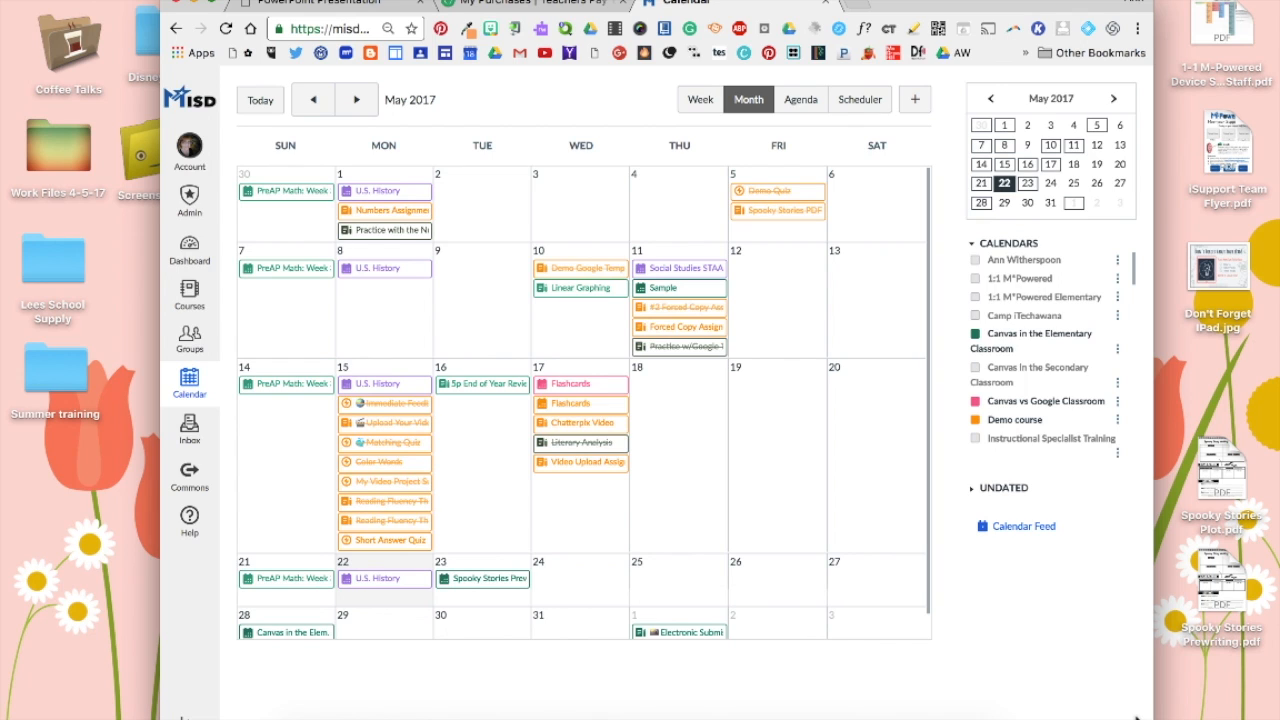
mouse_move(528, 700)
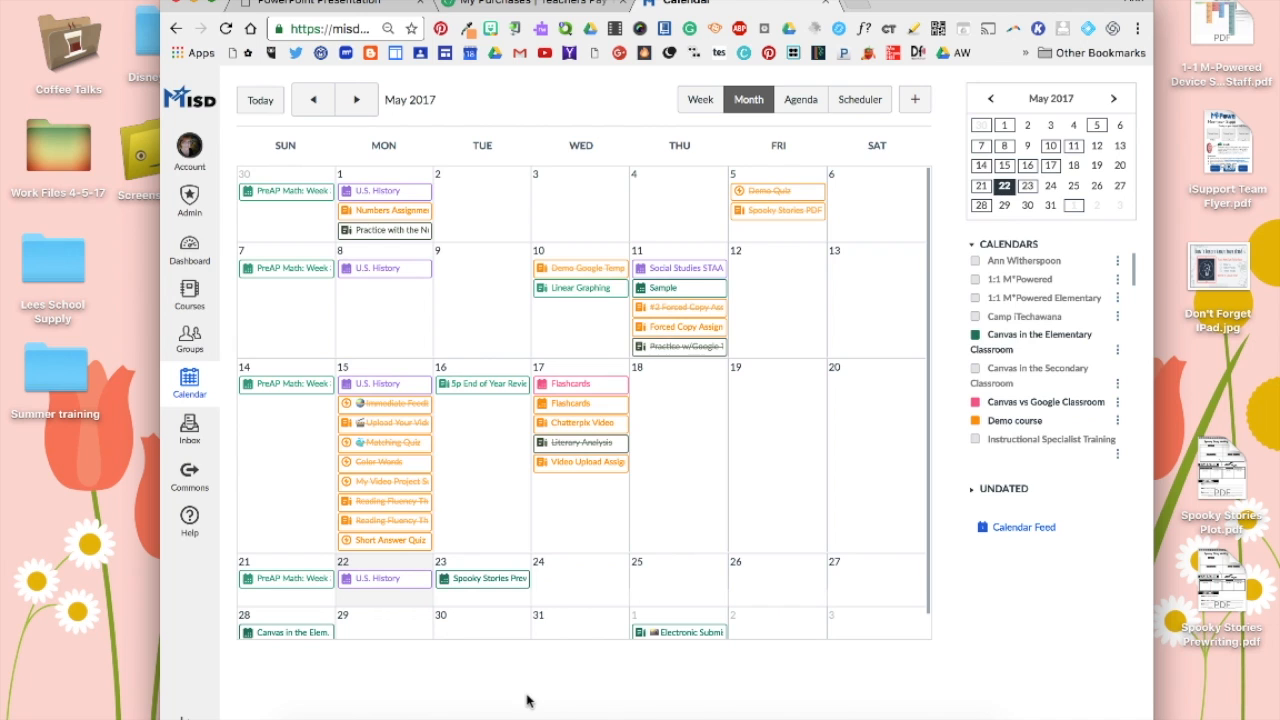